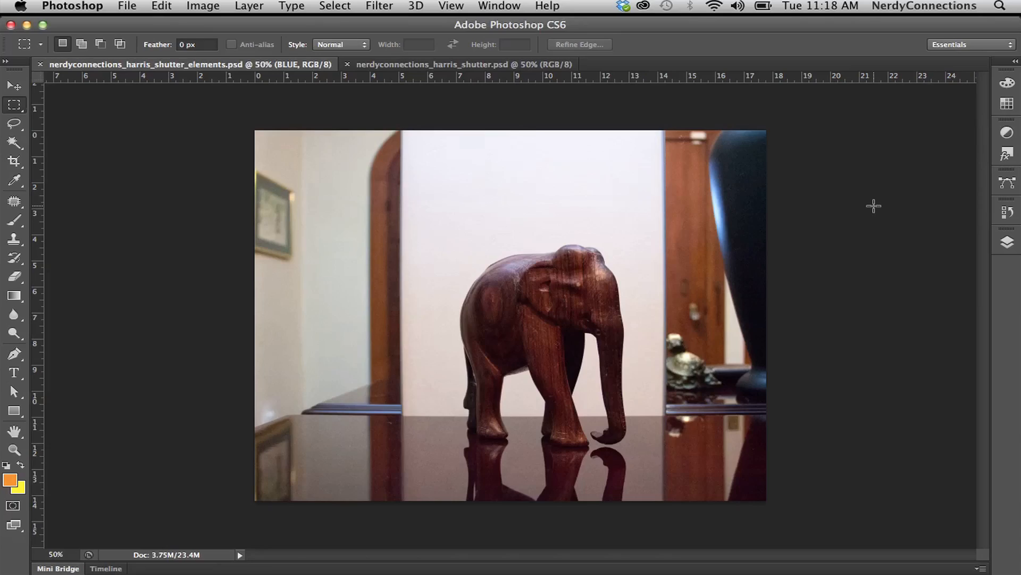
{"action": "mouse_move", "coordinate": [823, 209]}
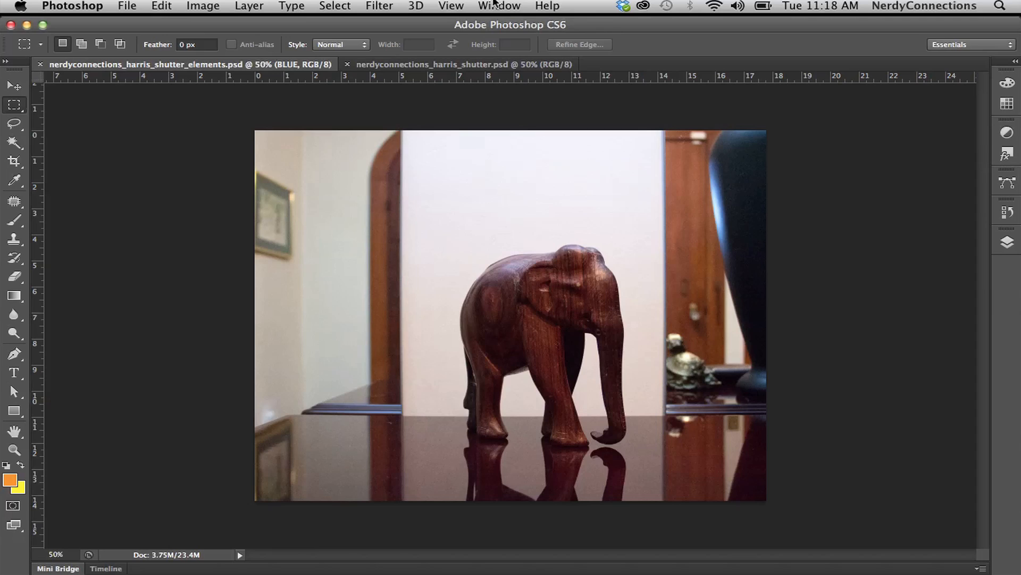
- Show the Window menu's panel list for the elephant photo document
{"action": "left_click", "coordinate": [499, 6]}
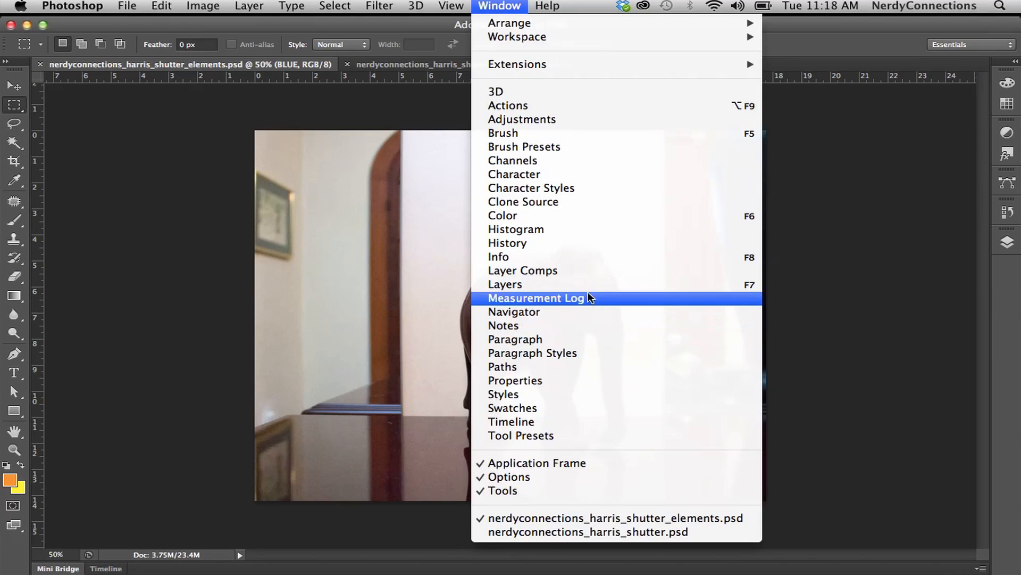
- Show the Layers panel and preview RED, GREEN and BLUE photos by toggling visibility, leaving all three shown
{"action": "left_click", "coordinate": [504, 284]}
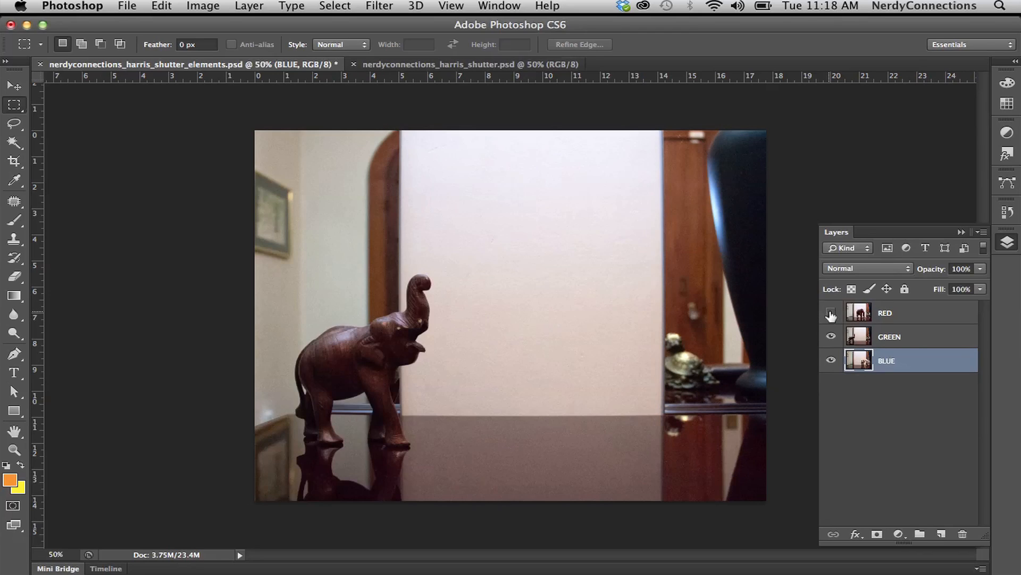
{"action": "left_click", "coordinate": [831, 313]}
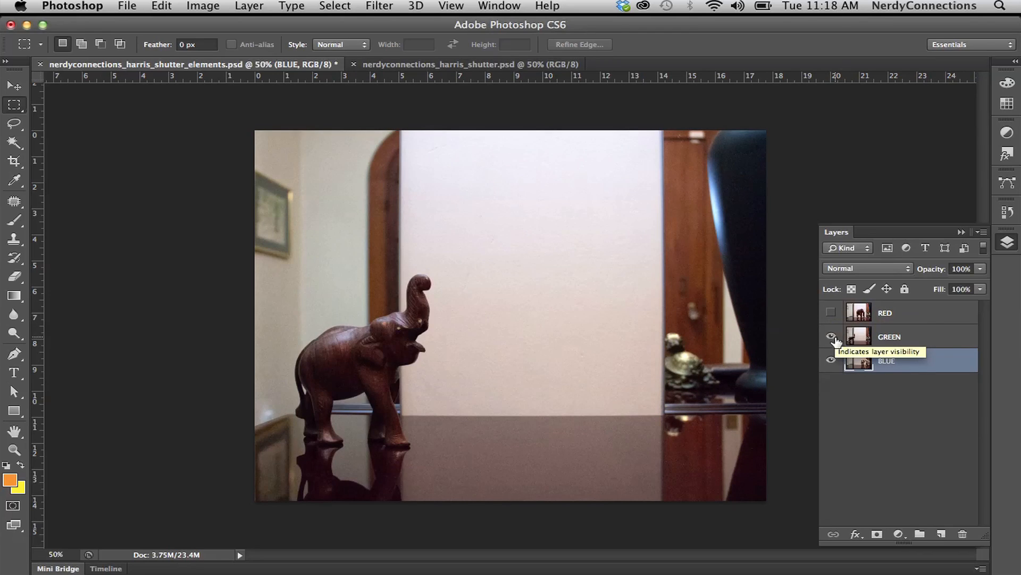
{"action": "left_click", "coordinate": [832, 336]}
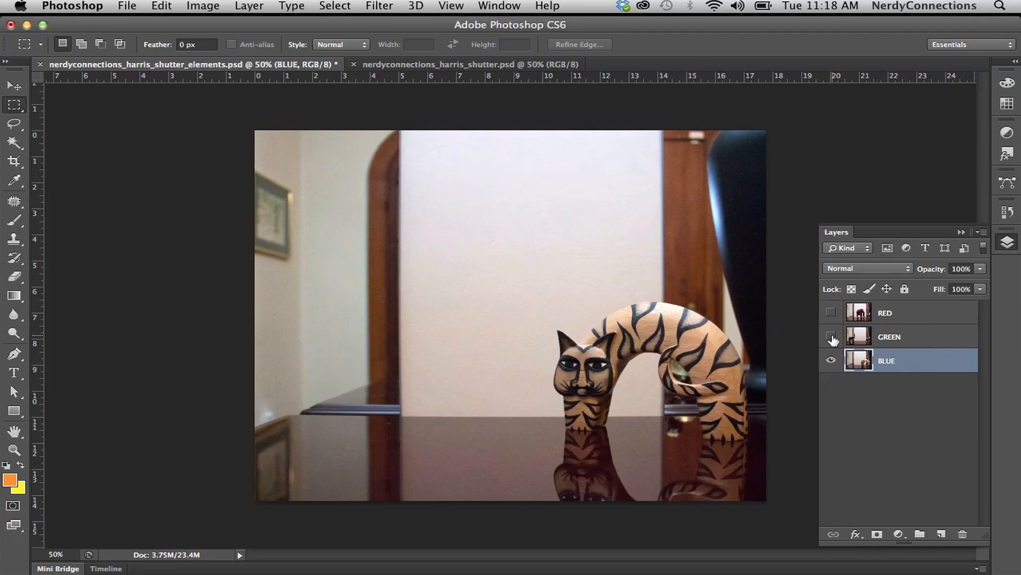
{"action": "left_click", "coordinate": [831, 336]}
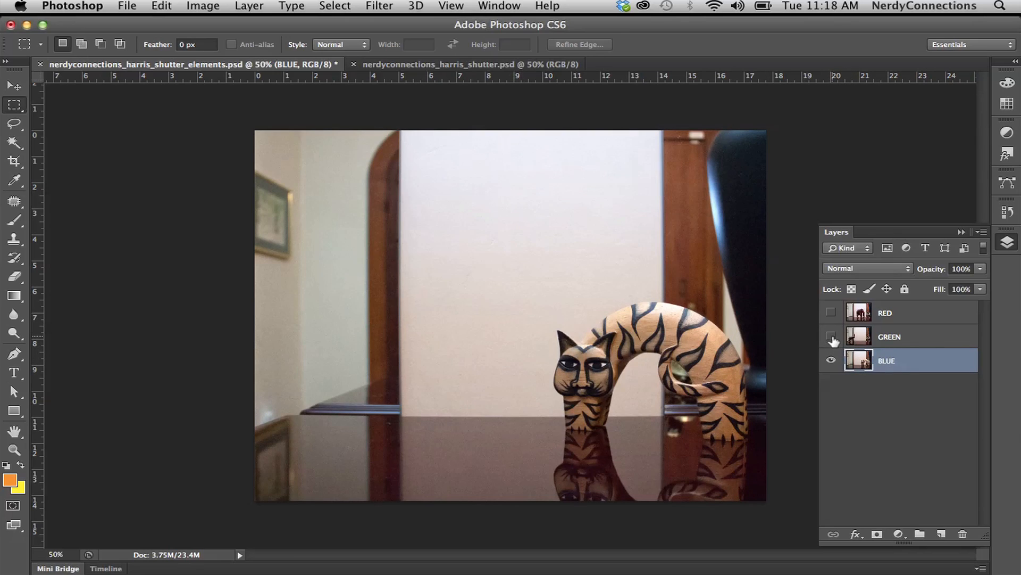
{"action": "left_click", "coordinate": [831, 338]}
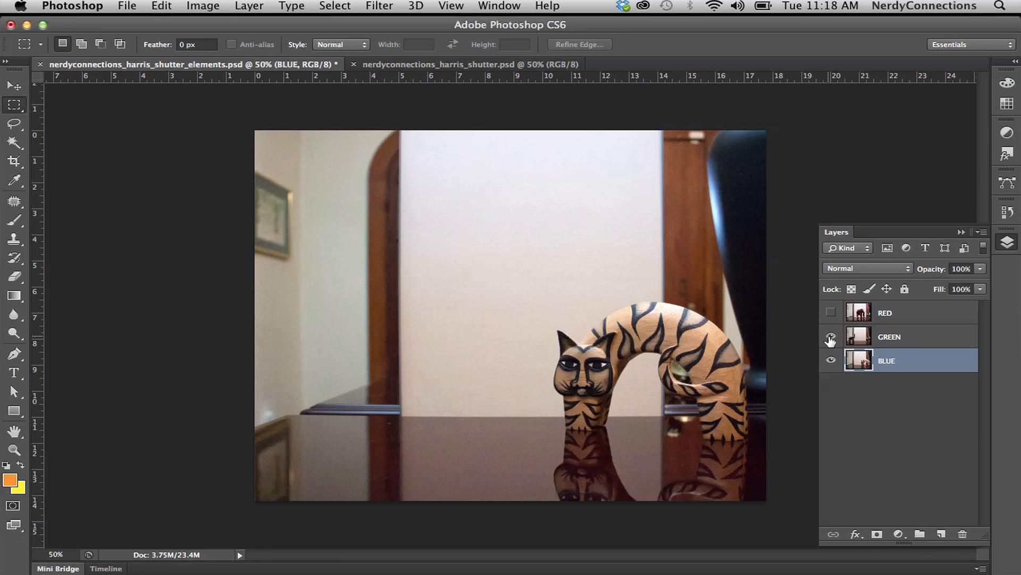
{"action": "left_click", "coordinate": [831, 311]}
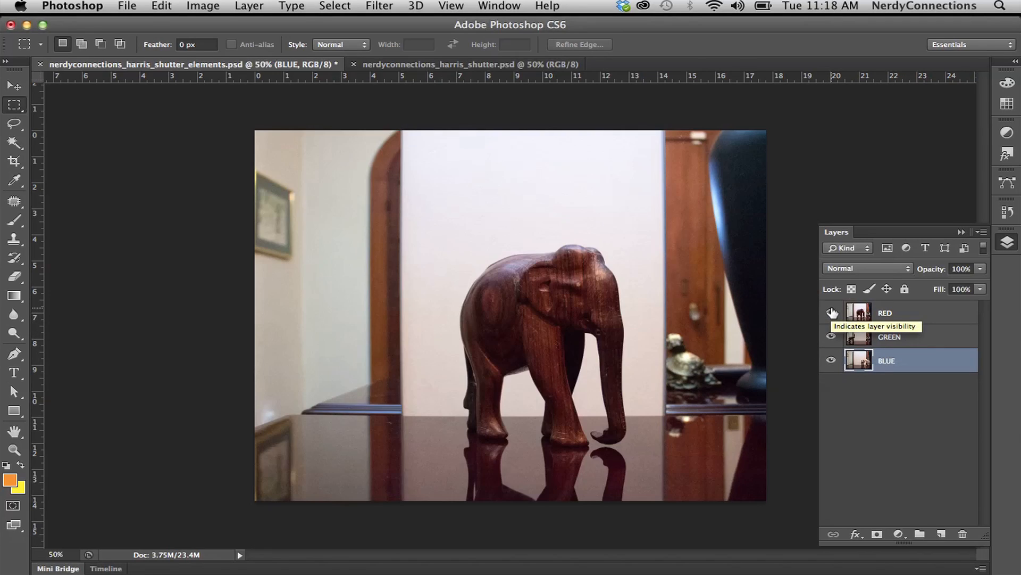
{"action": "left_click", "coordinate": [832, 312]}
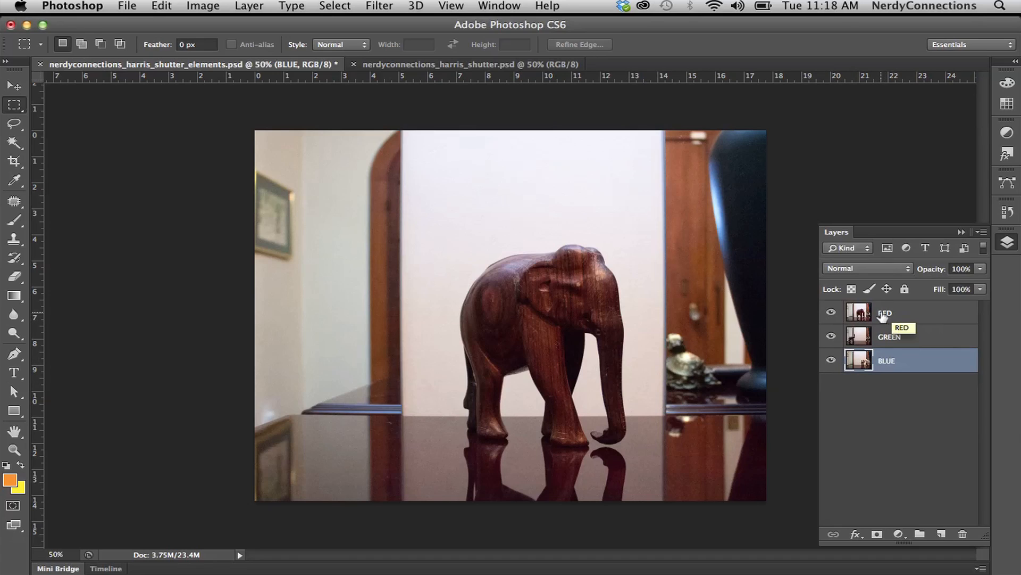
{"action": "mouse_move", "coordinate": [891, 312]}
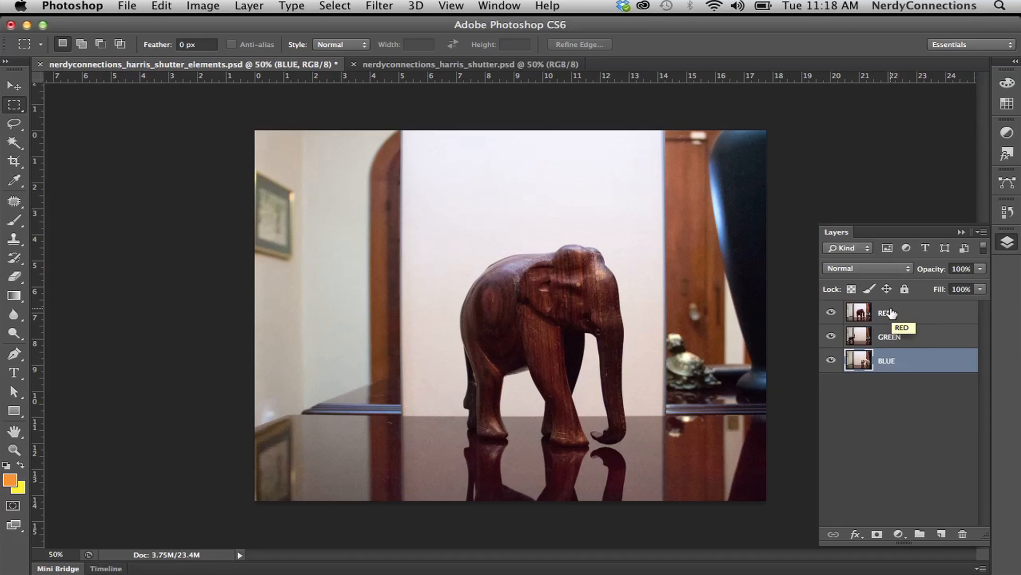
- Make the RED elephant layer active, preview by toggling its eye, then restore all layers visible
{"action": "left_click", "coordinate": [886, 313]}
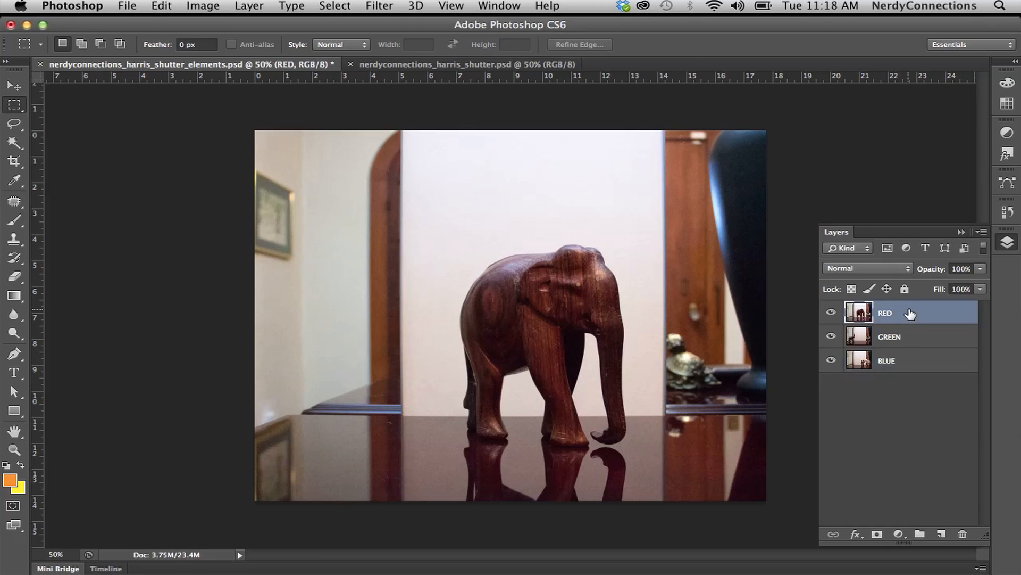
{"action": "left_click", "coordinate": [831, 312]}
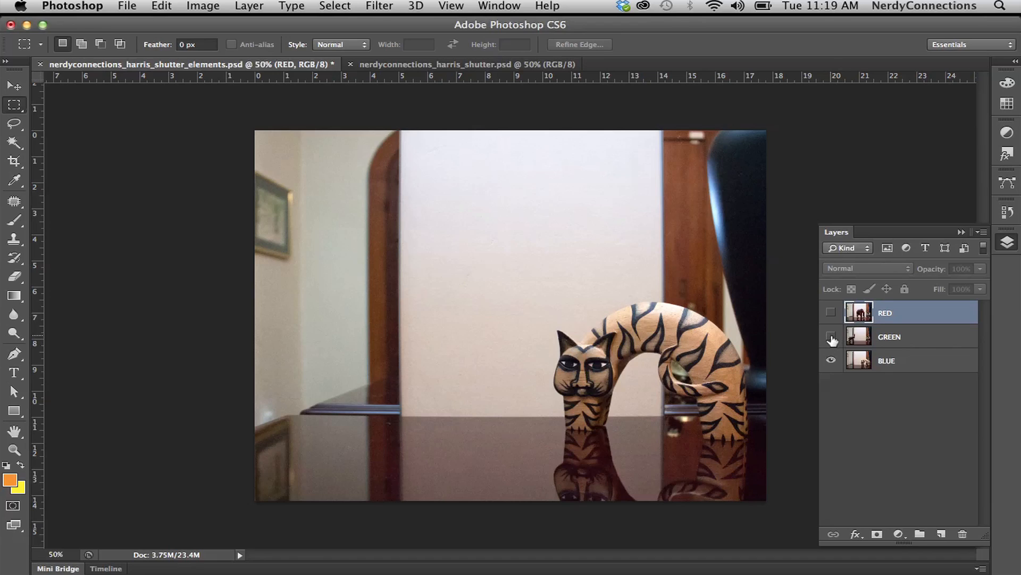
{"action": "mouse_move", "coordinate": [831, 338]}
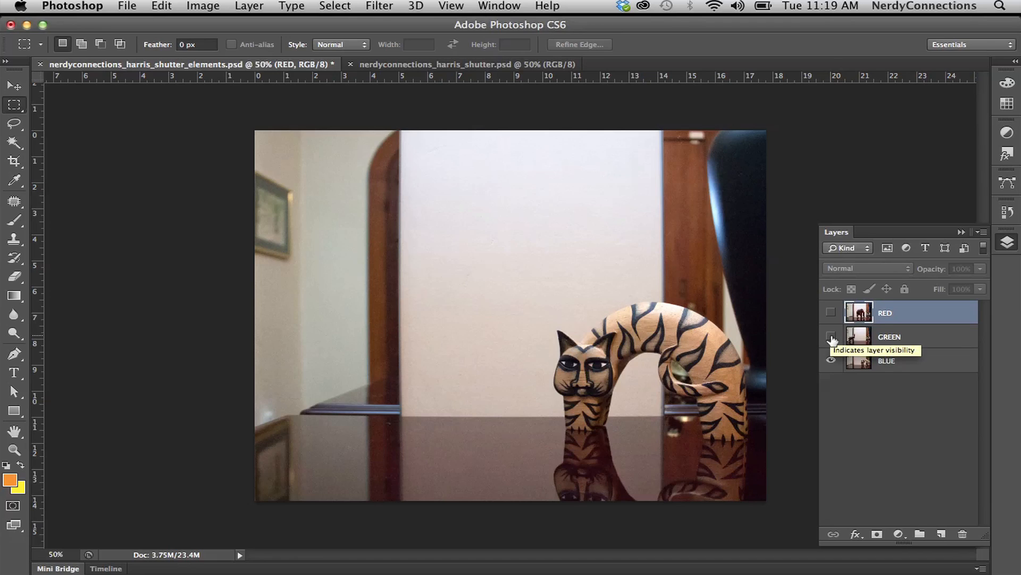
{"action": "left_click", "coordinate": [831, 311]}
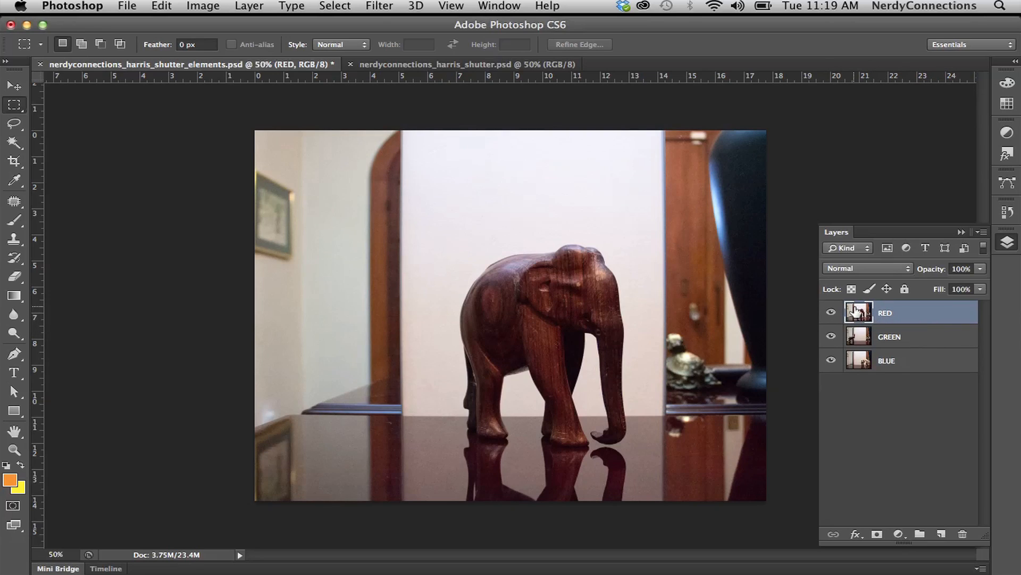
{"action": "left_click", "coordinate": [499, 6]}
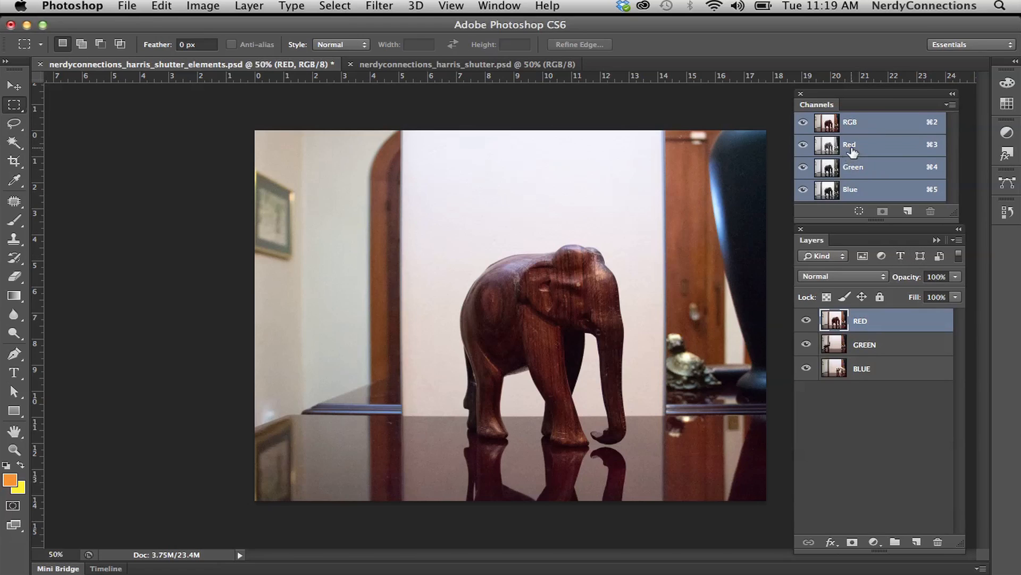
{"action": "mouse_move", "coordinate": [862, 149]}
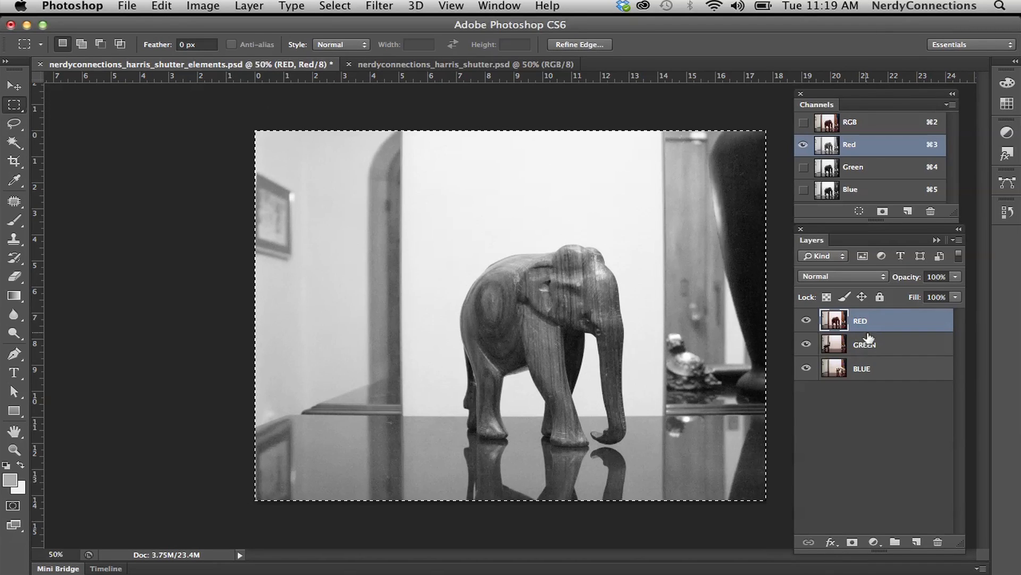
{"action": "mouse_move", "coordinate": [636, 57]}
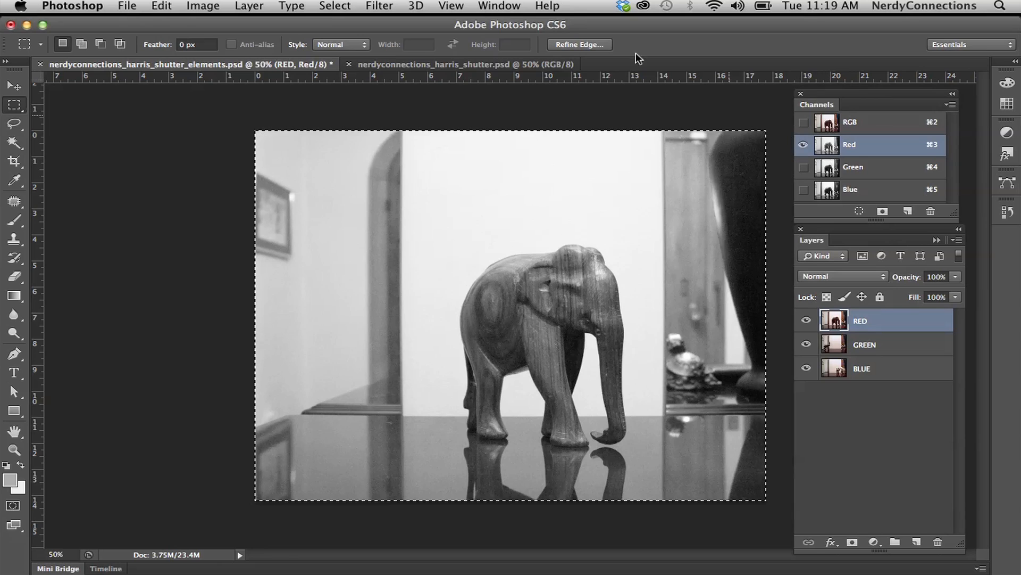
- Select and copy the entire Red channel of the elephant photo, viewed alone in greyscale
{"action": "left_click", "coordinate": [203, 6]}
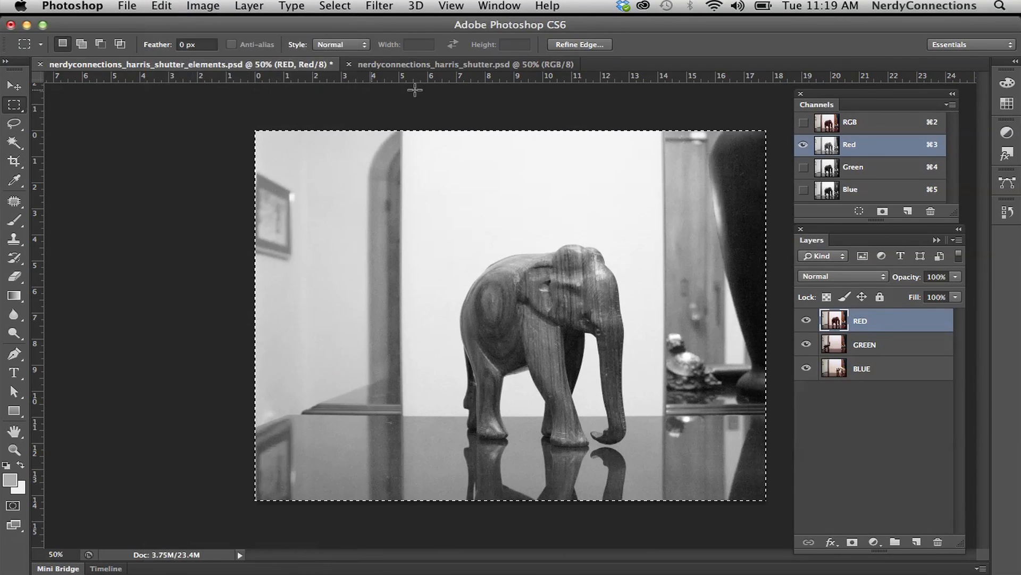
{"action": "mouse_move", "coordinate": [460, 64]}
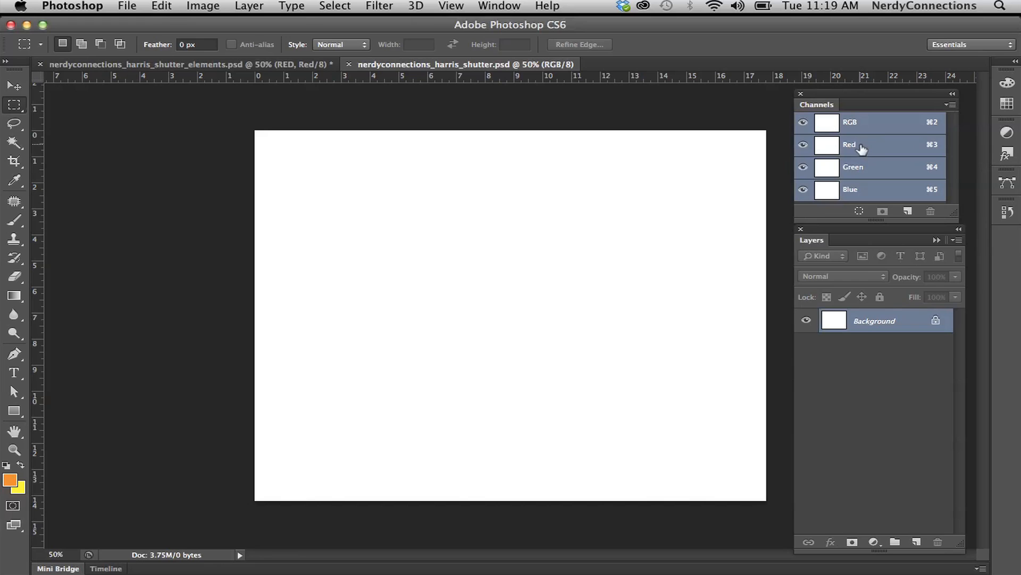
- Paste the elephant into the Red channel of the blank harris_shutter document and view it alone
{"action": "left_click", "coordinate": [860, 144]}
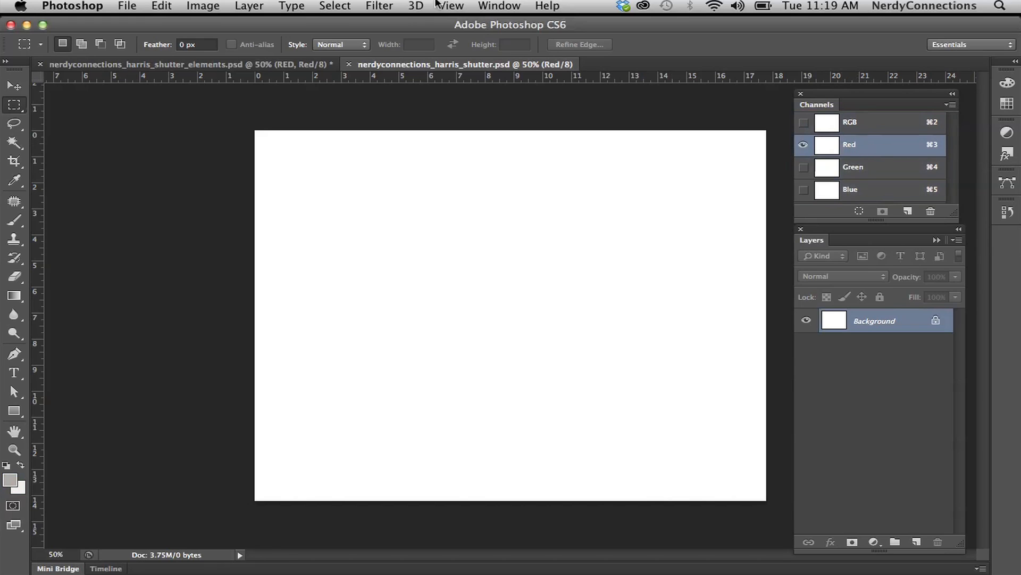
{"action": "left_click", "coordinate": [160, 6]}
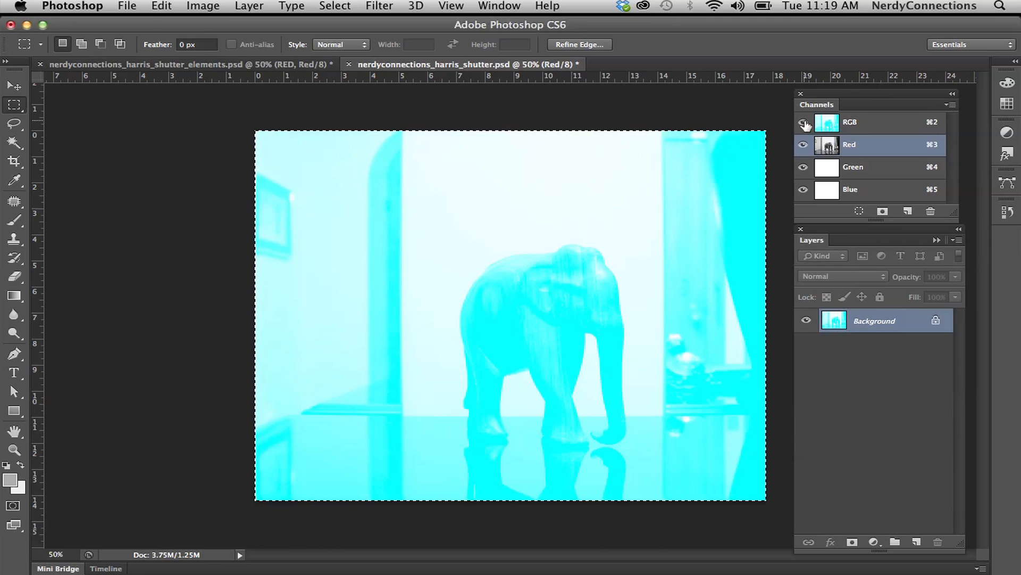
{"action": "mouse_move", "coordinate": [804, 123]}
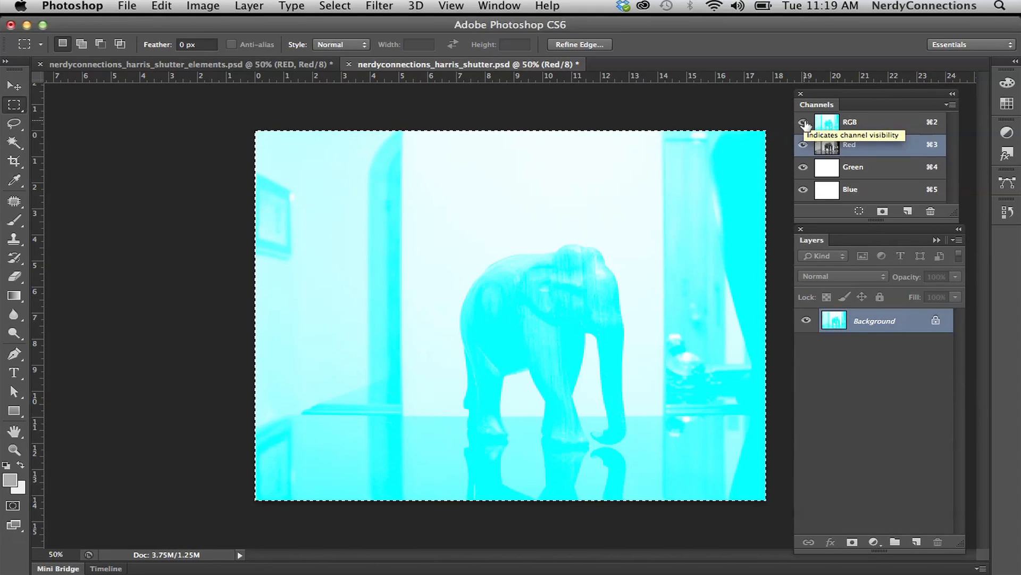
{"action": "left_click", "coordinate": [803, 121]}
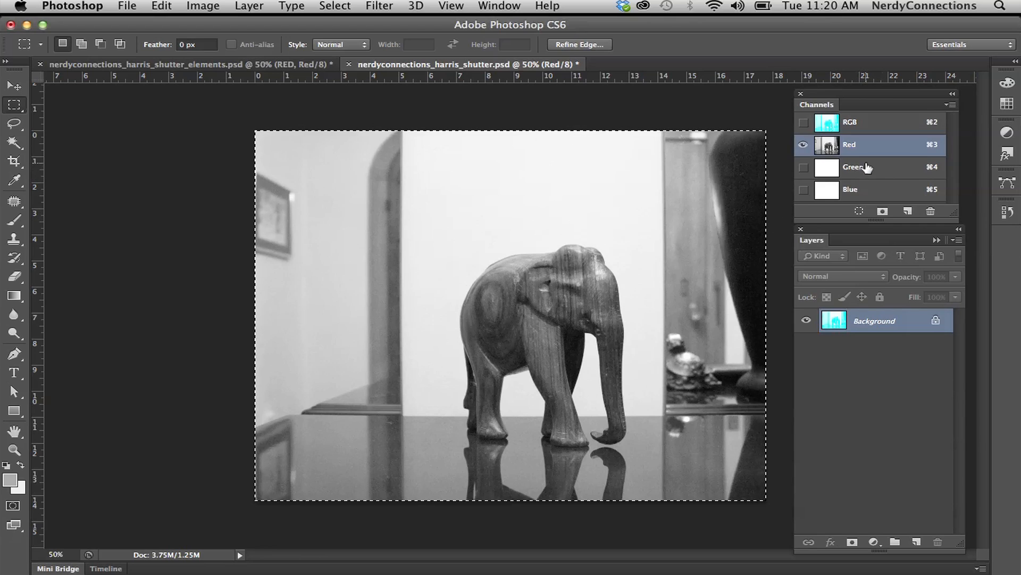
- In the elements document, copy the green channel of the rearing-elephant photo via Edit > Copy
{"action": "left_click", "coordinate": [185, 63]}
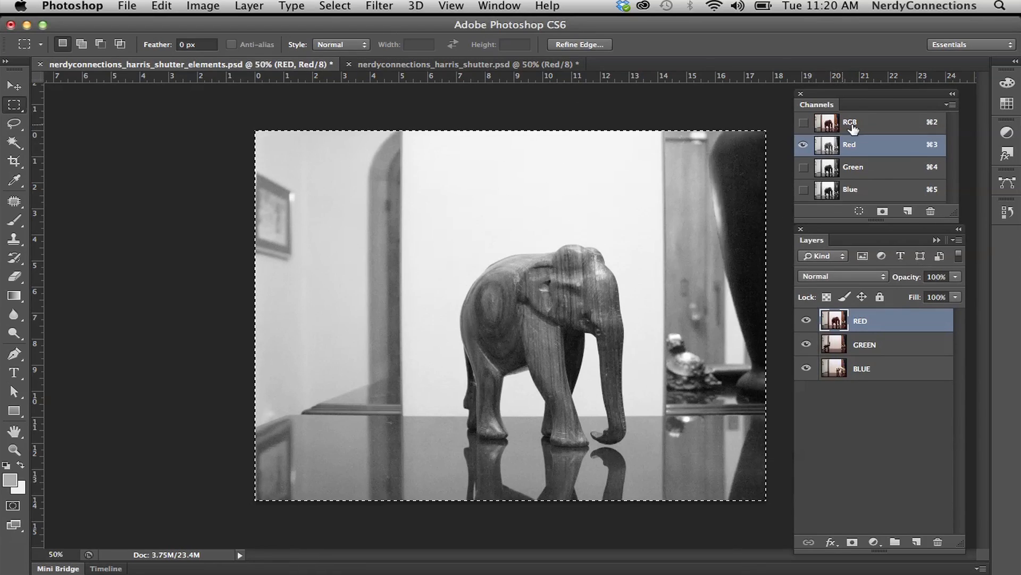
{"action": "left_click", "coordinate": [803, 123]}
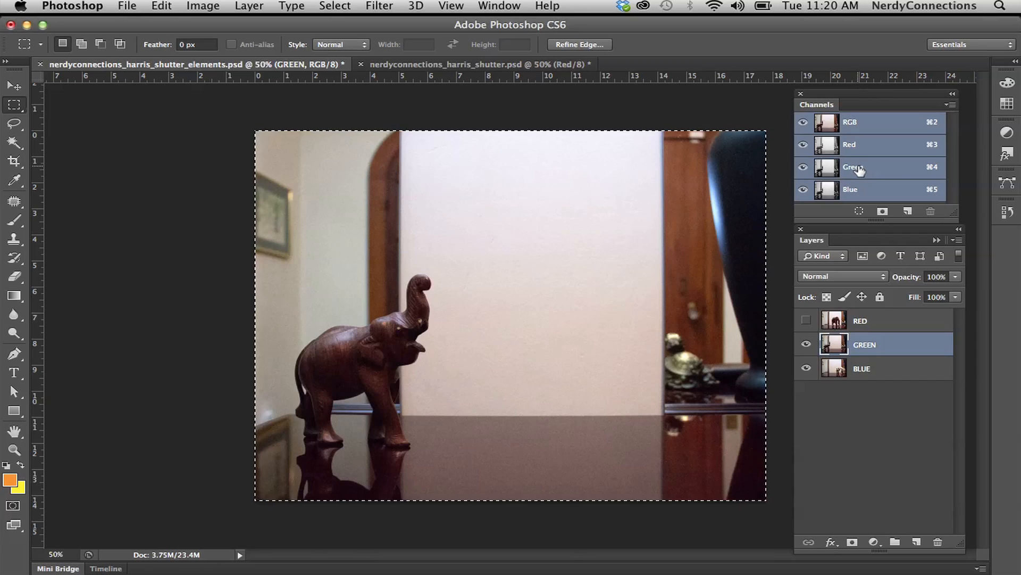
{"action": "left_click", "coordinate": [853, 167]}
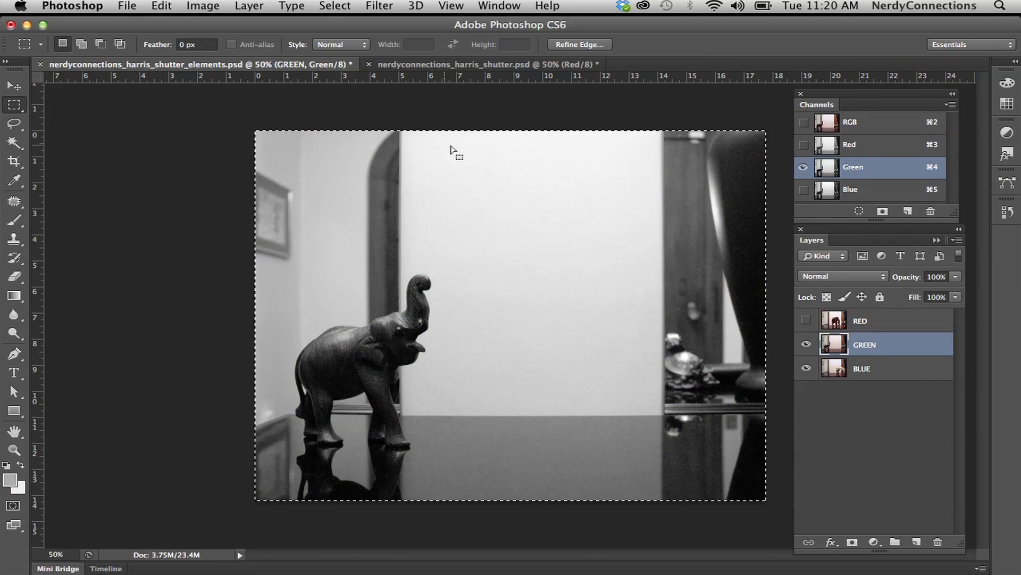
{"action": "left_click", "coordinate": [161, 6]}
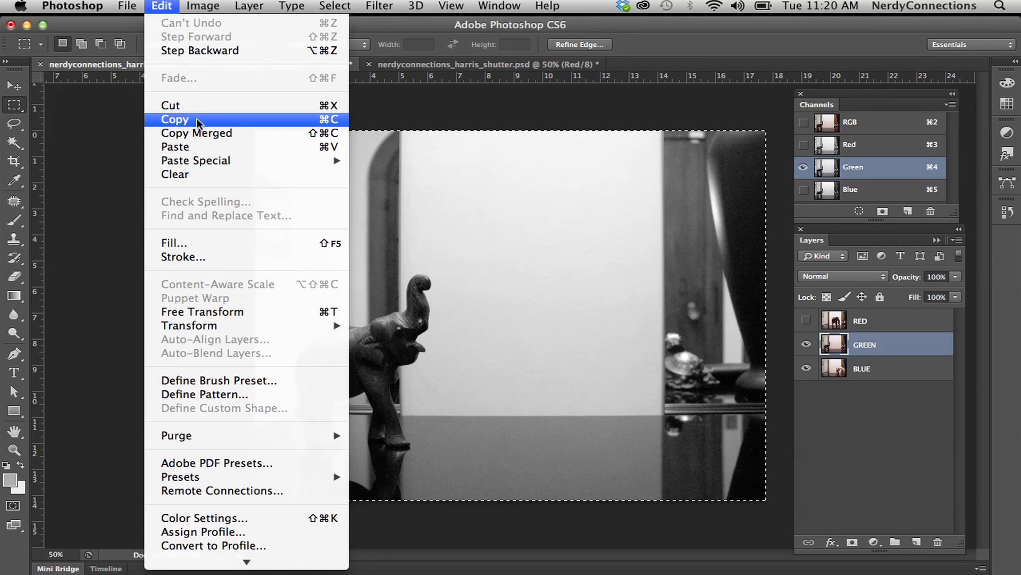
{"action": "left_click", "coordinate": [174, 119]}
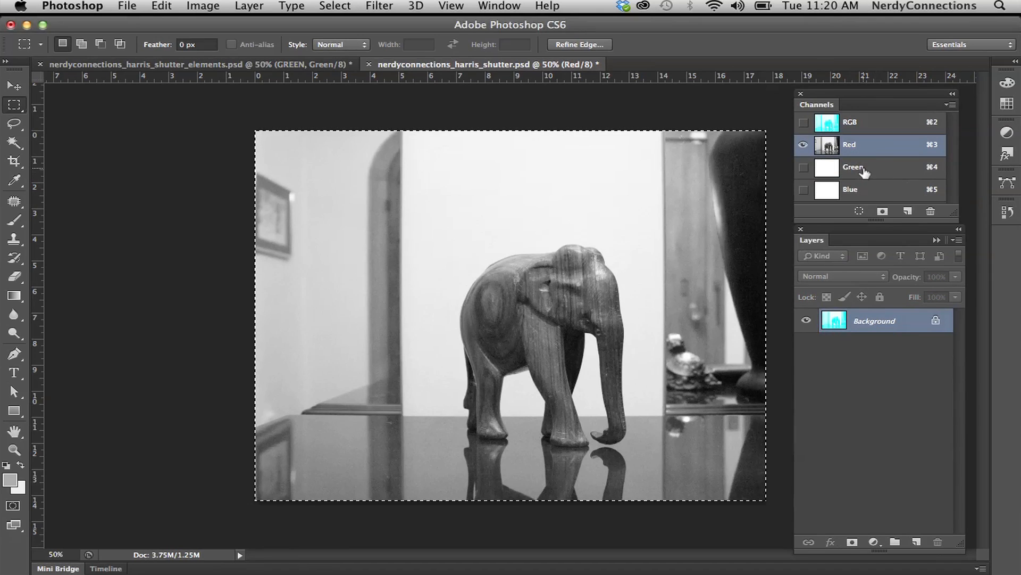
- Paste the rearing elephant into the blank Green channel of harris_shutter.psd
{"action": "left_click", "coordinate": [854, 167]}
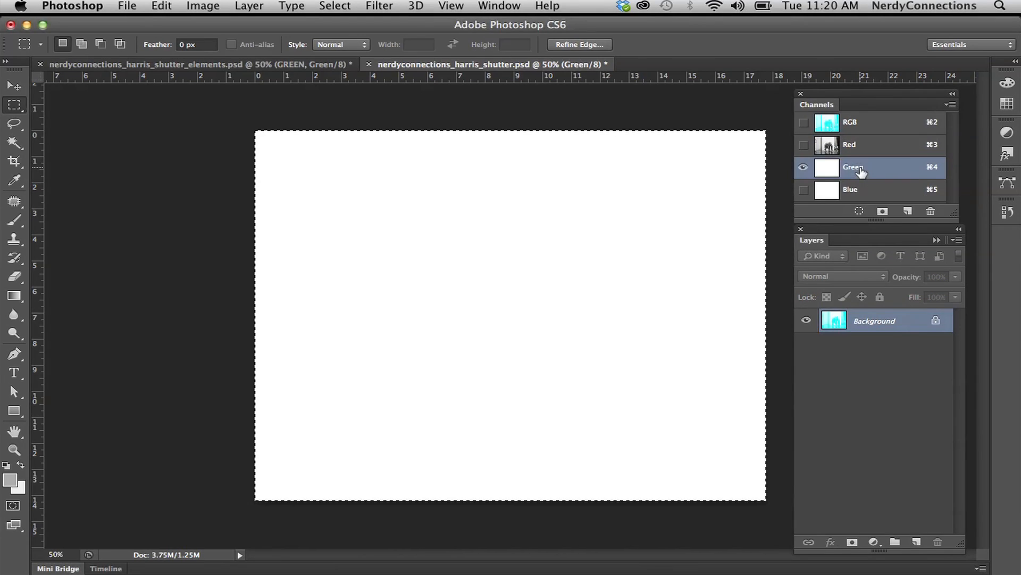
{"action": "left_click", "coordinate": [161, 6]}
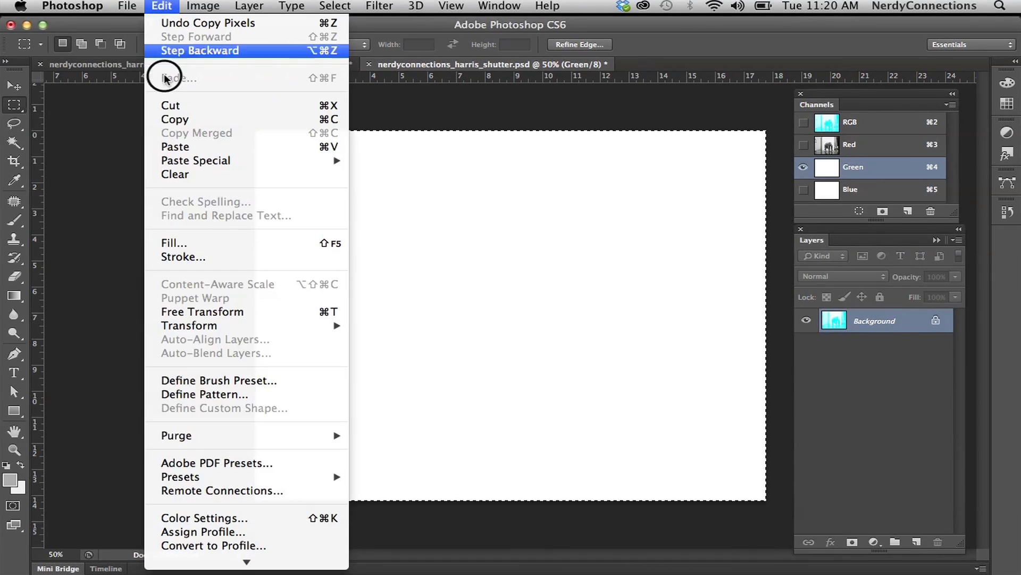
{"action": "left_click", "coordinate": [201, 51]}
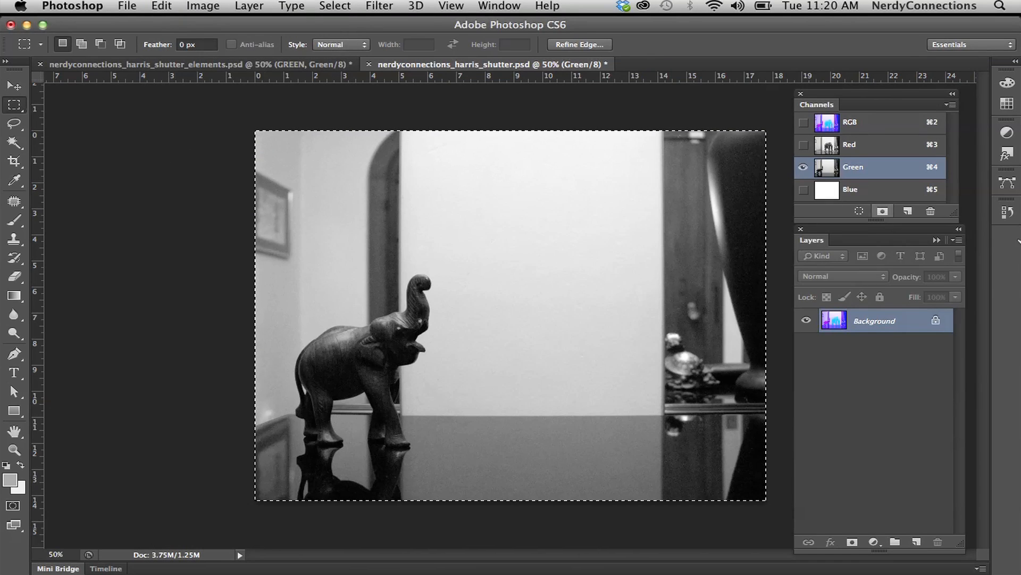
- View the RGB composite showing magenta and cyan elephants, then return to the elements document
{"action": "left_click", "coordinate": [804, 121]}
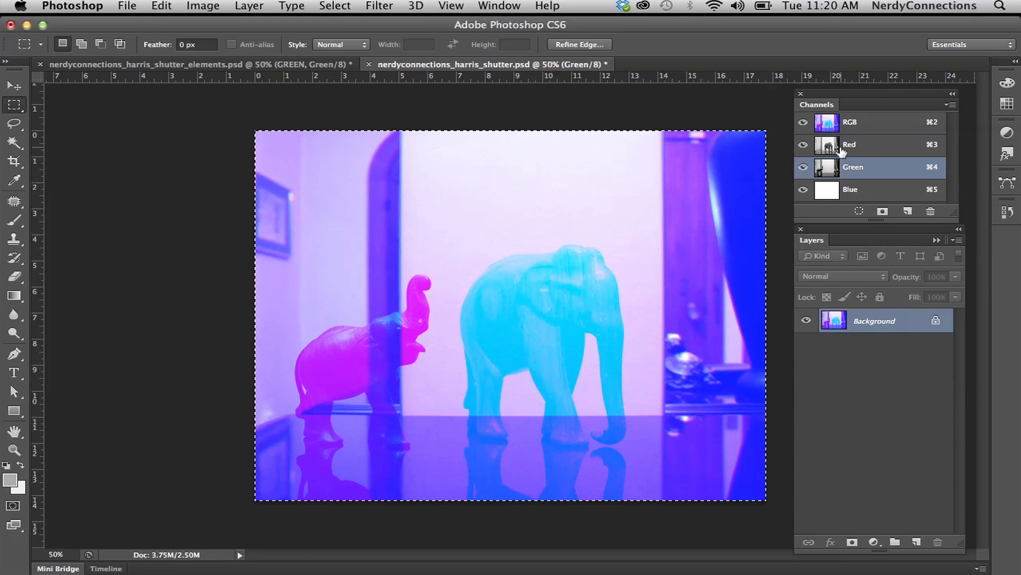
{"action": "mouse_move", "coordinate": [552, 286]}
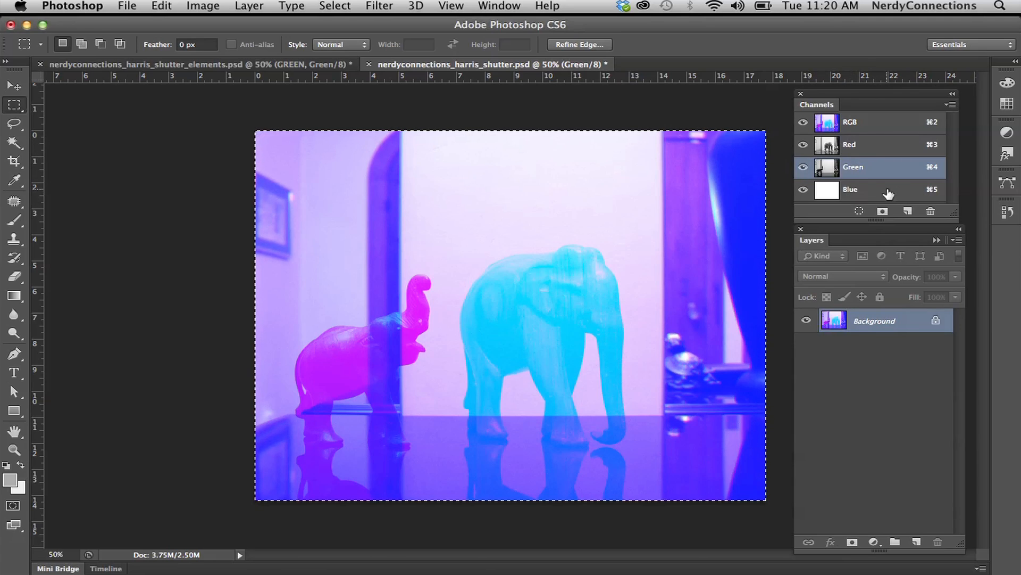
{"action": "mouse_move", "coordinate": [883, 191]}
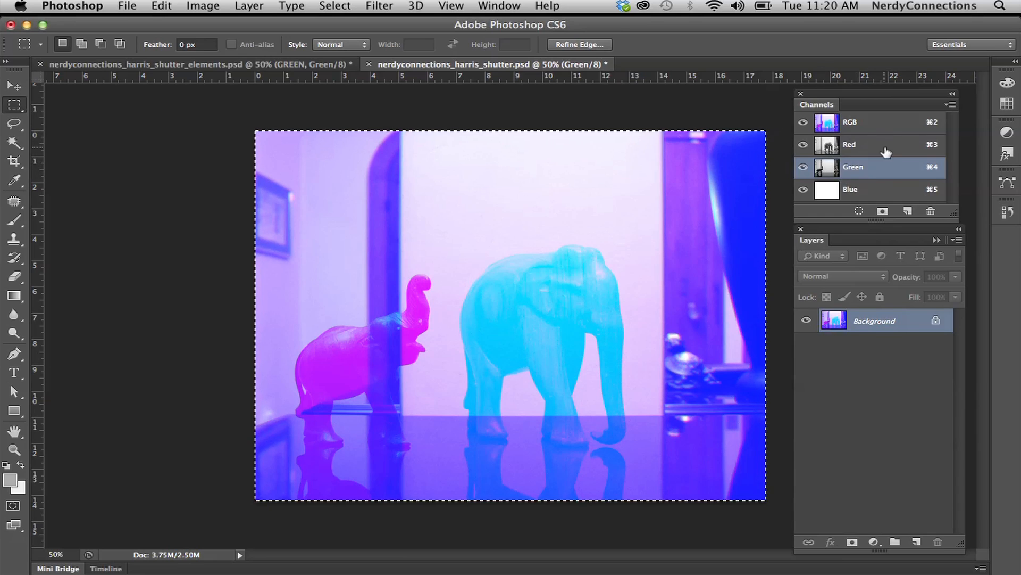
{"action": "left_click", "coordinate": [196, 64]}
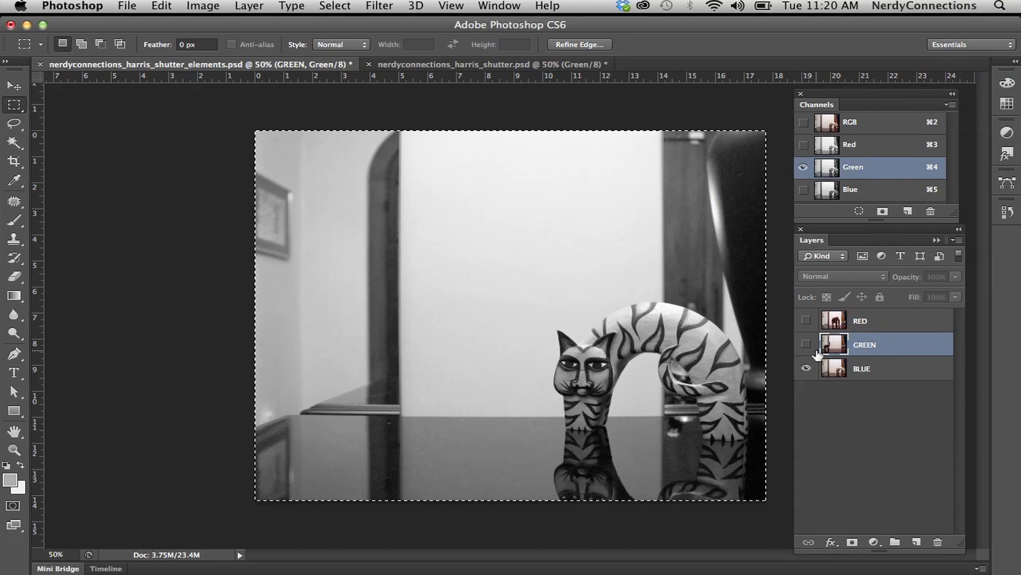
- Copy the cat from the BLUE layer's blue channel and target harris_shutter's empty Blue channel for pasting
{"action": "left_click", "coordinate": [862, 369]}
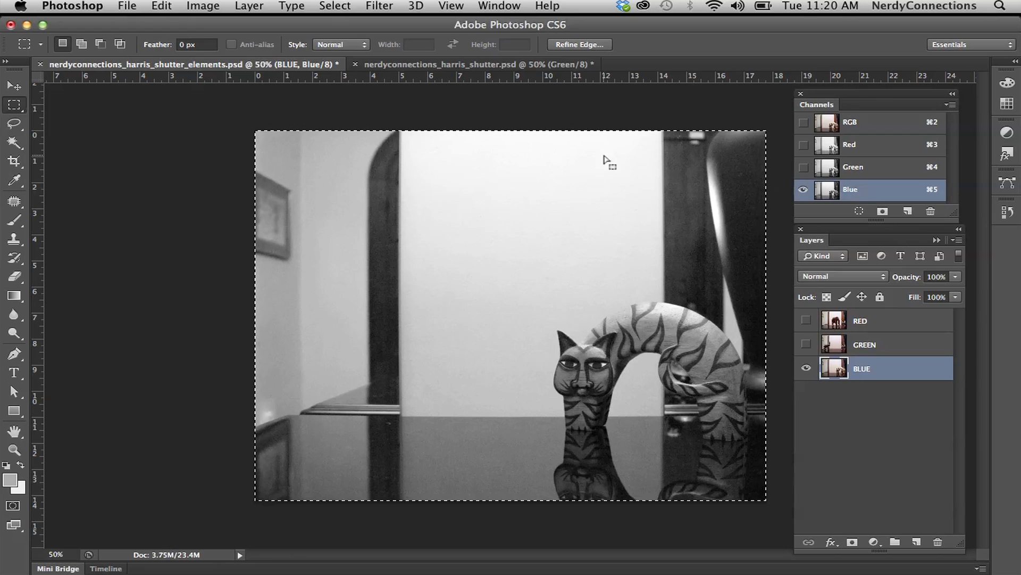
{"action": "left_click", "coordinate": [161, 7]}
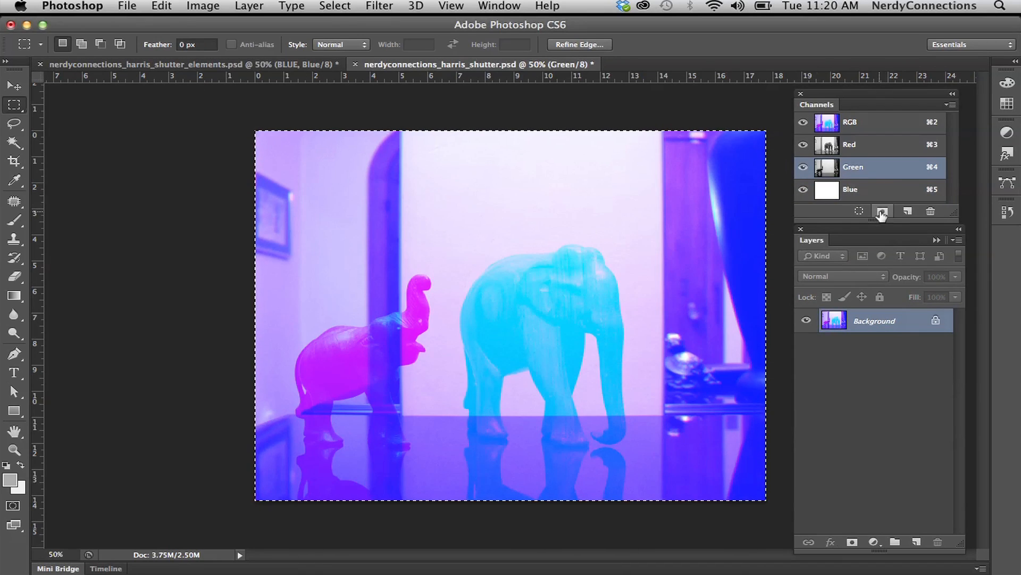
{"action": "left_click", "coordinate": [851, 189]}
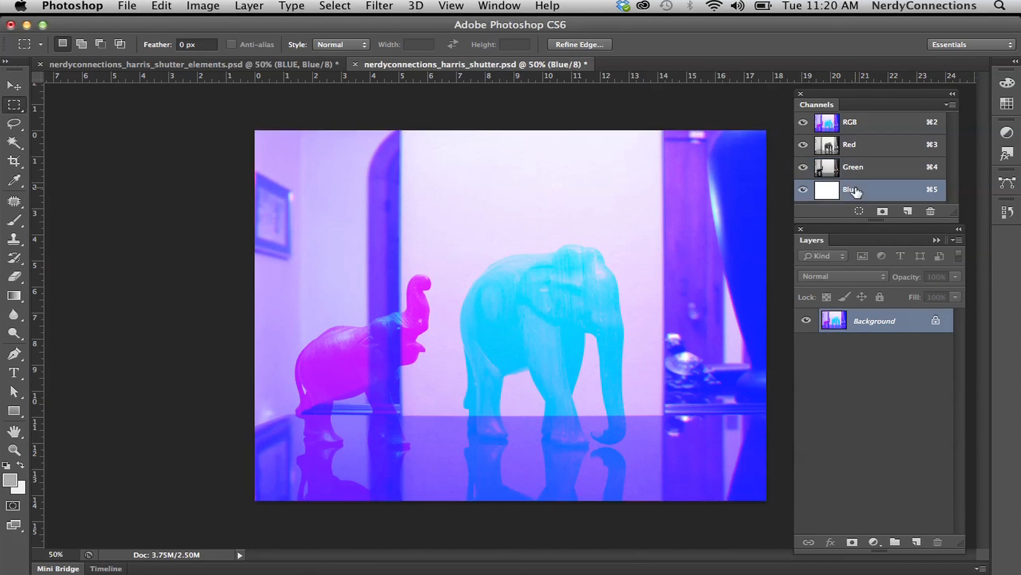
{"action": "left_click", "coordinate": [203, 6]}
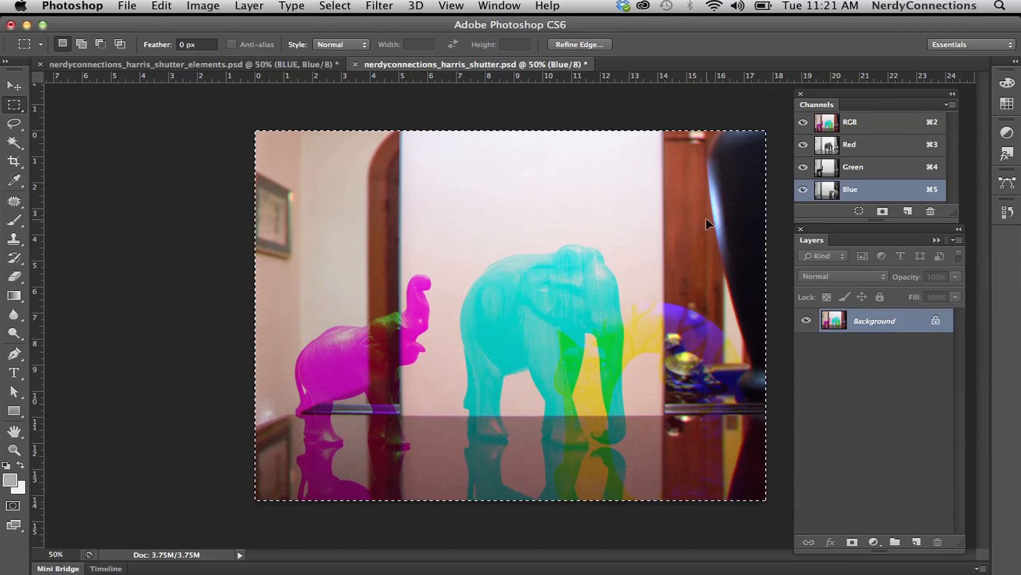
{"action": "mouse_move", "coordinate": [408, 169]}
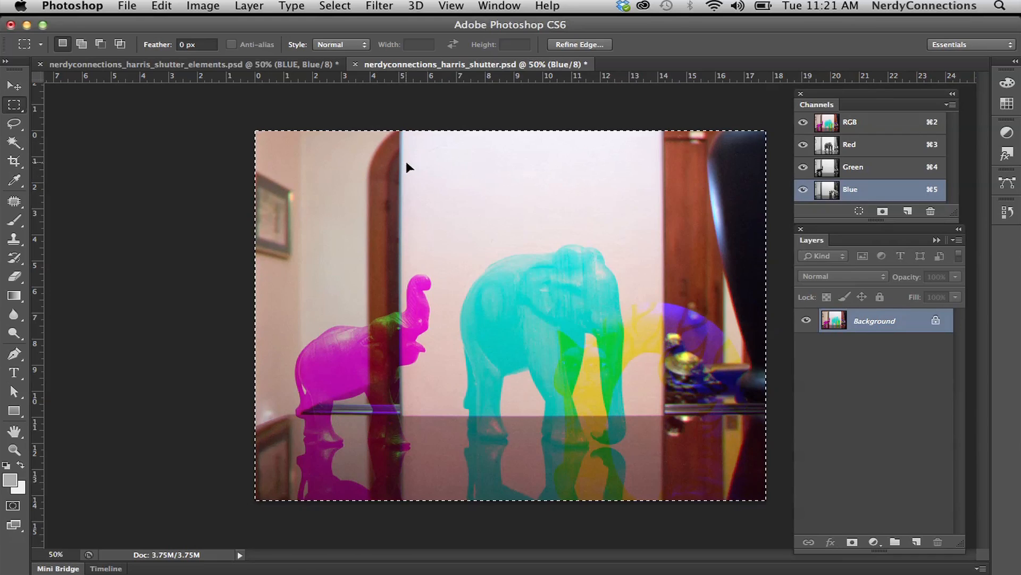
{"action": "mouse_move", "coordinate": [290, 175]}
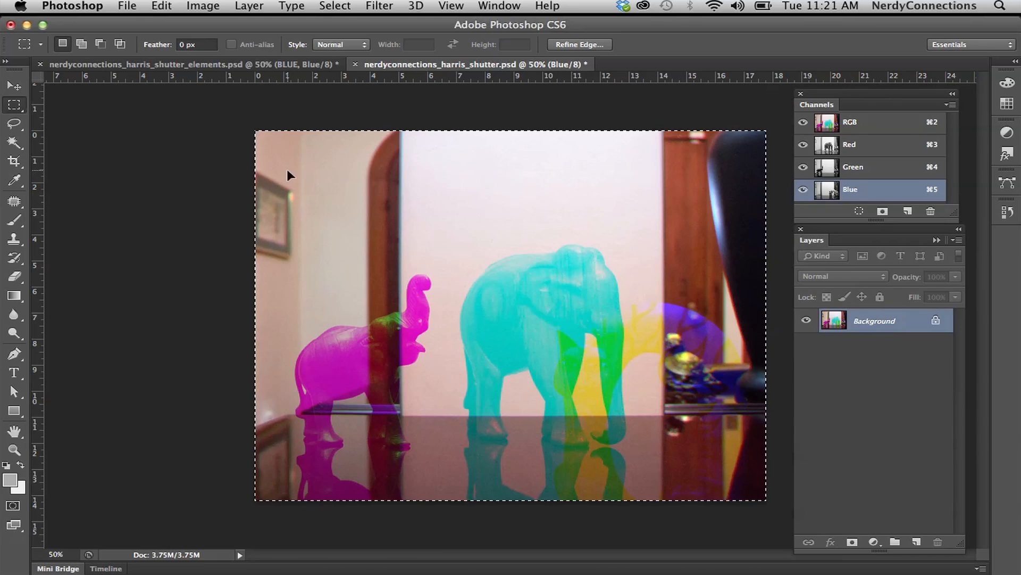
{"action": "mouse_move", "coordinate": [691, 182]}
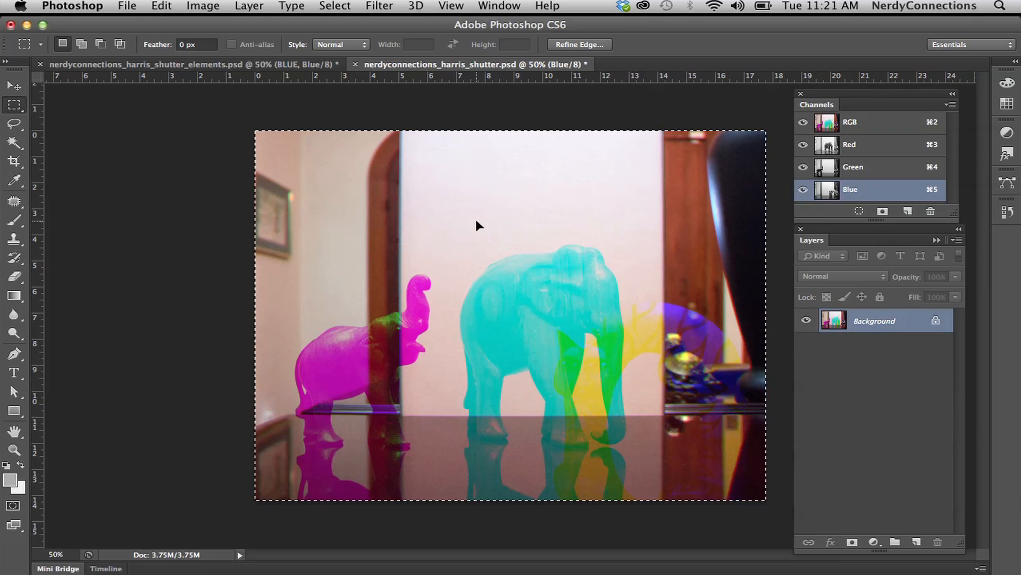
{"action": "mouse_move", "coordinate": [371, 372]}
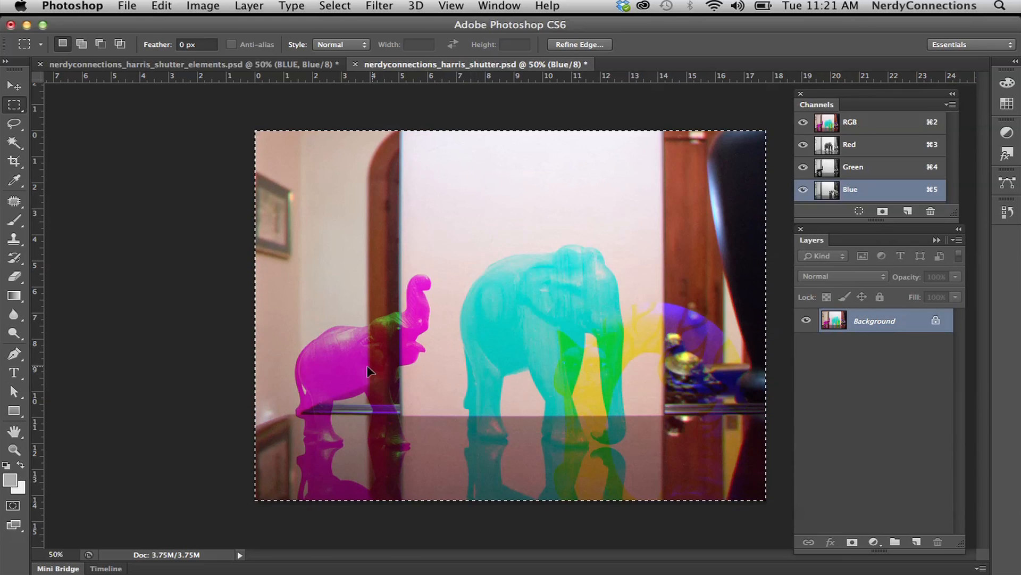
{"action": "mouse_move", "coordinate": [325, 358]}
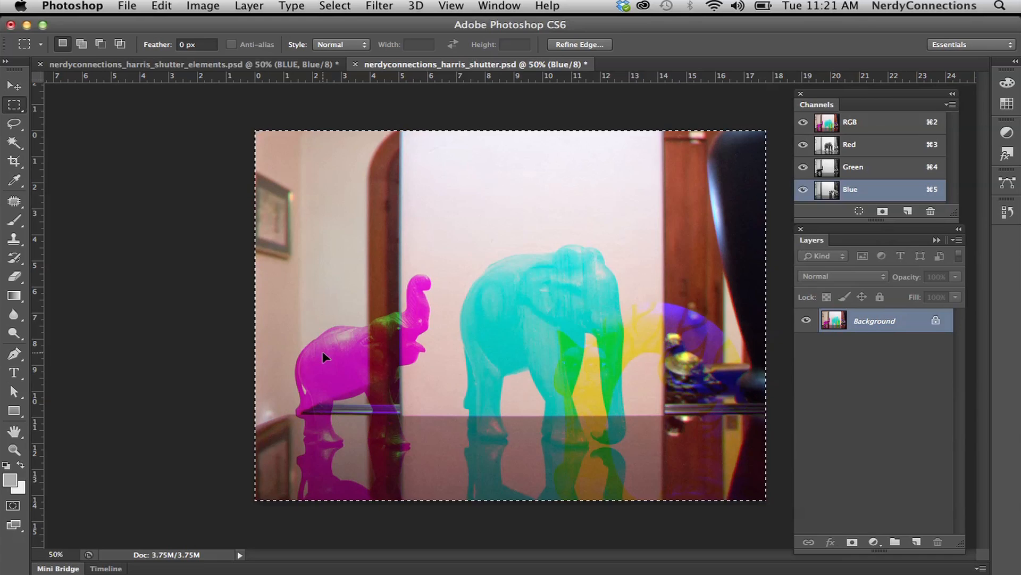
{"action": "mouse_move", "coordinate": [512, 325]}
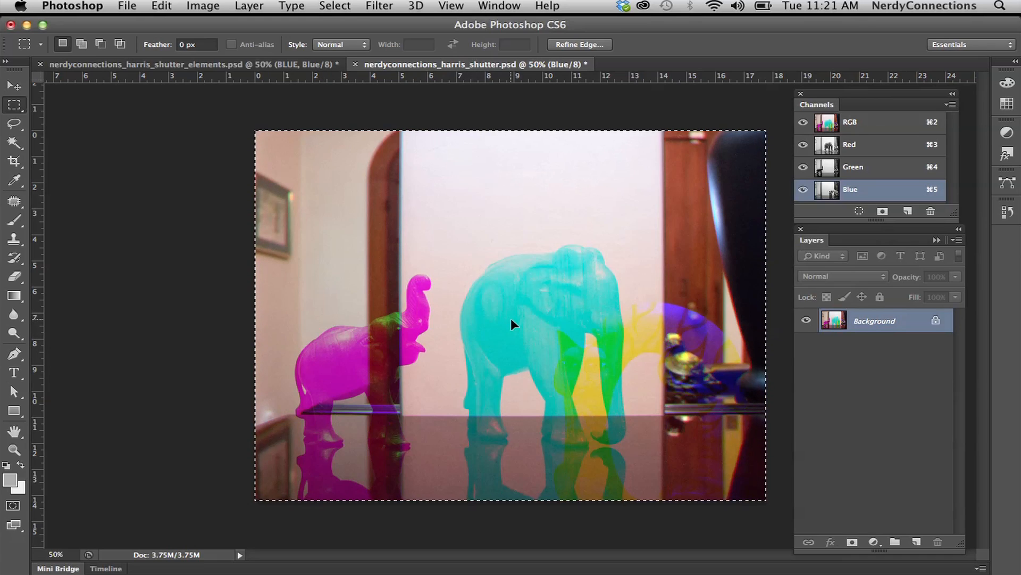
{"action": "mouse_move", "coordinate": [697, 399]}
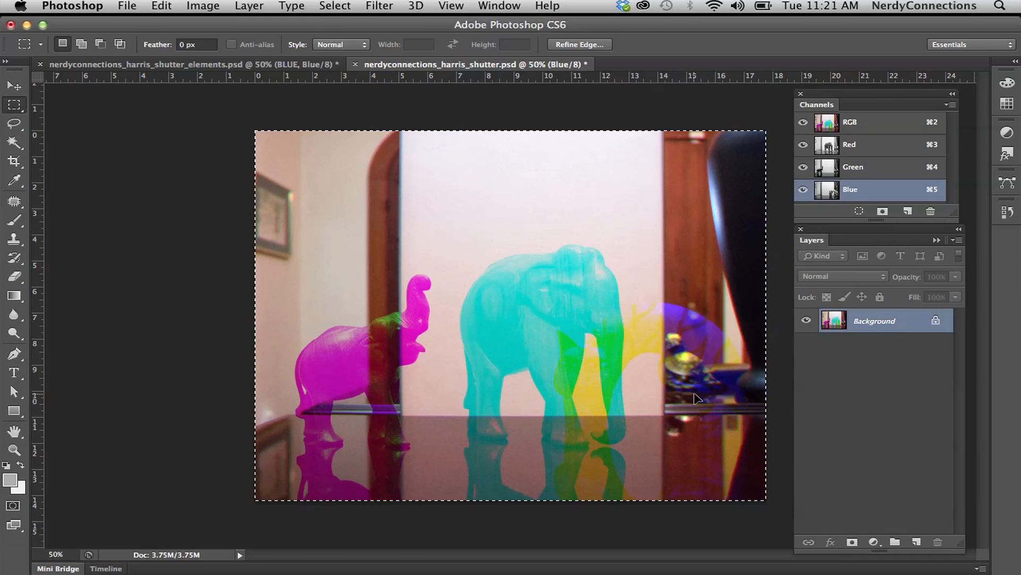
{"action": "mouse_move", "coordinate": [654, 399]}
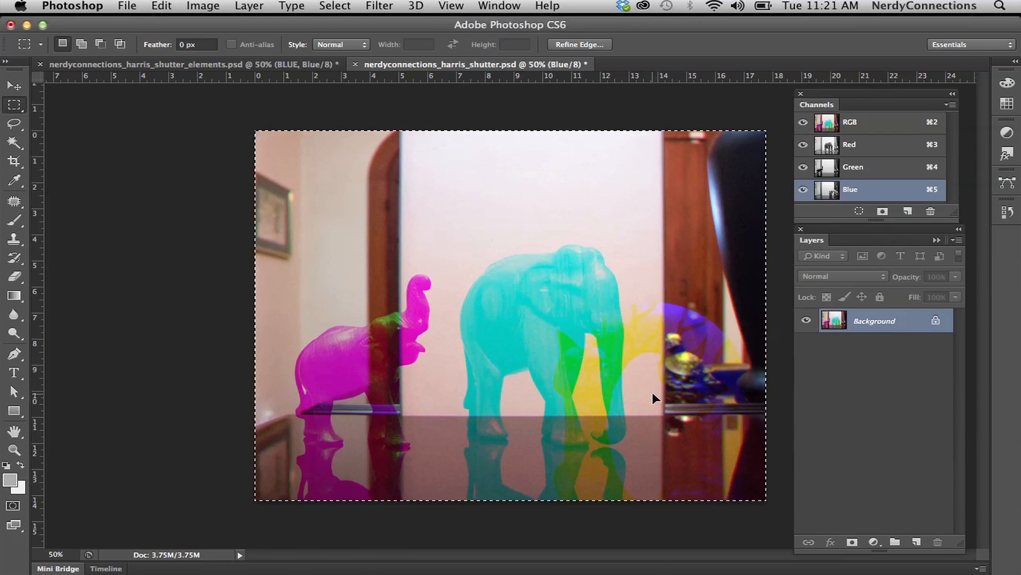
{"action": "mouse_move", "coordinate": [584, 376]}
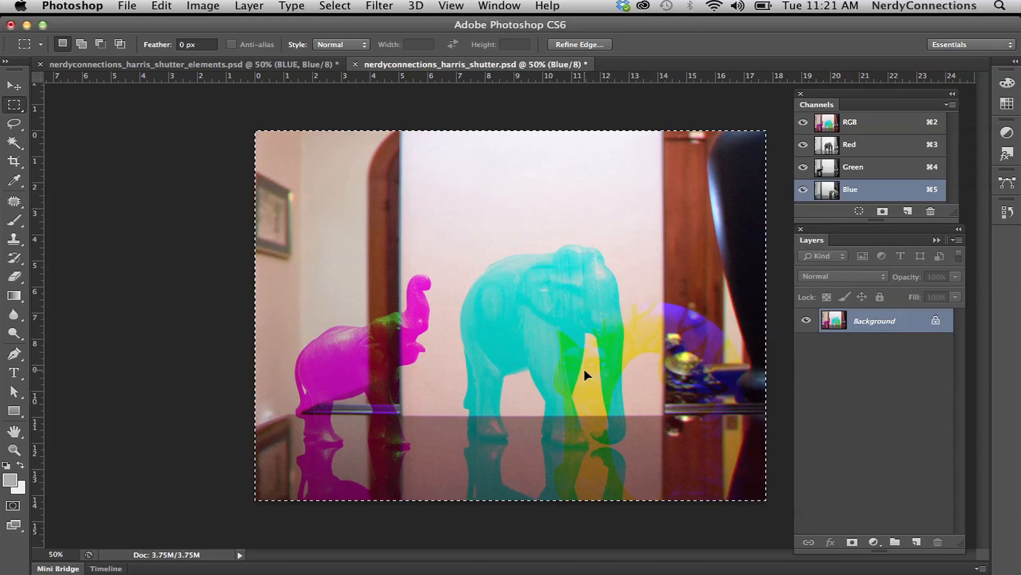
{"action": "mouse_move", "coordinate": [473, 337]}
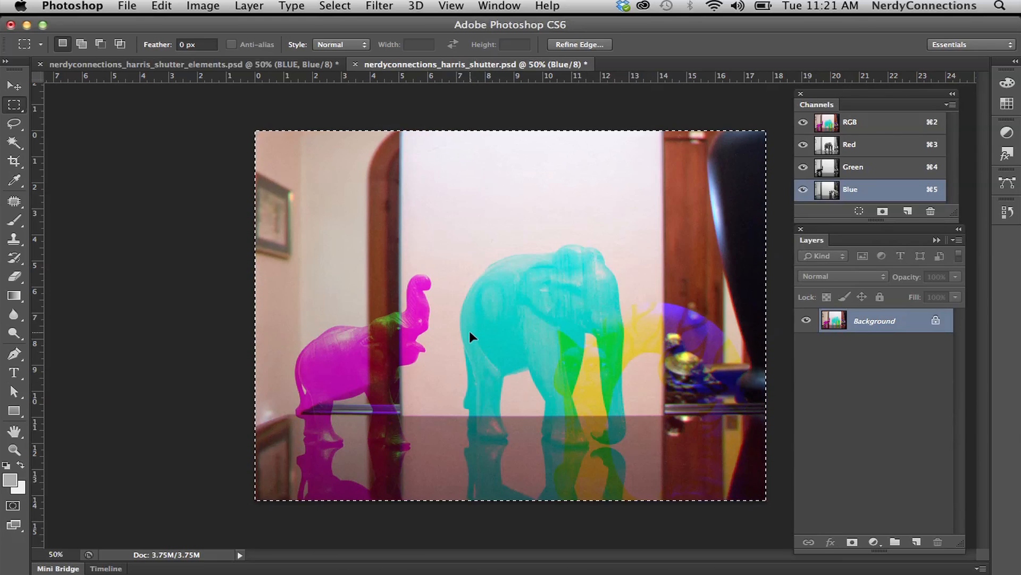